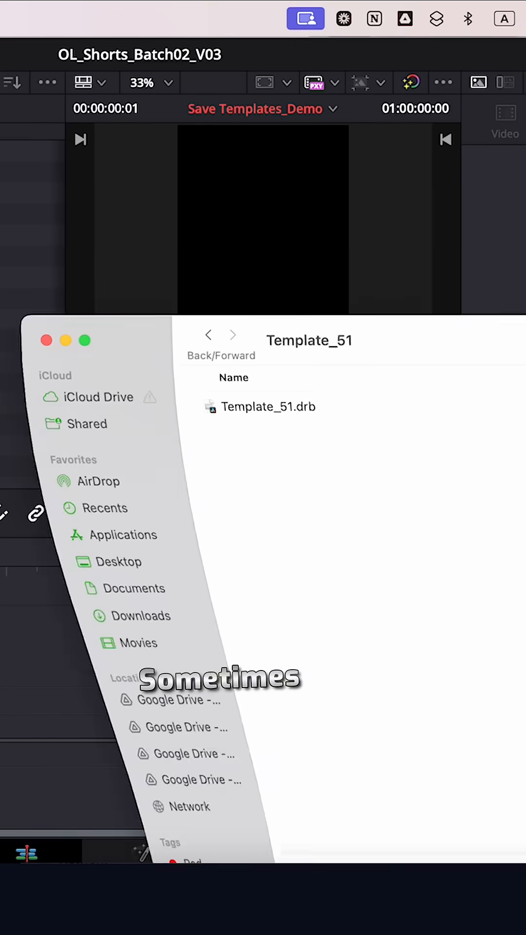
- Select the Template_51 bin and switch to the Fusion page to see its node graph
left_click(269, 407)
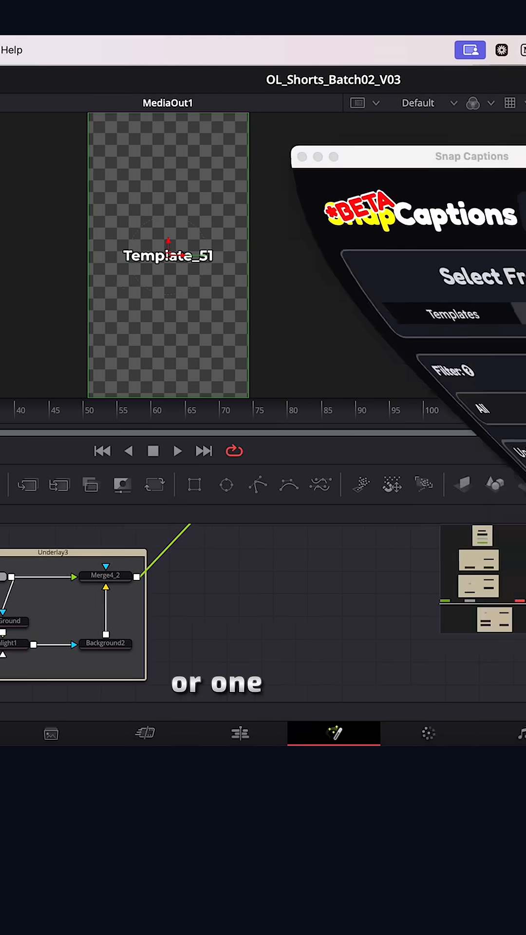
left_click(35, 733)
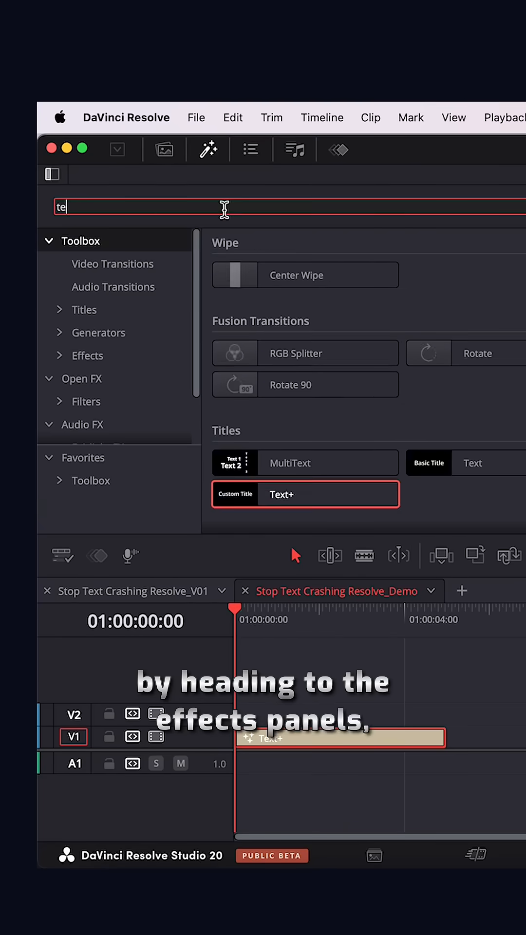
- Search the Effects toolbox for 'text' to locate the Titles Text+ generator
type("xt")
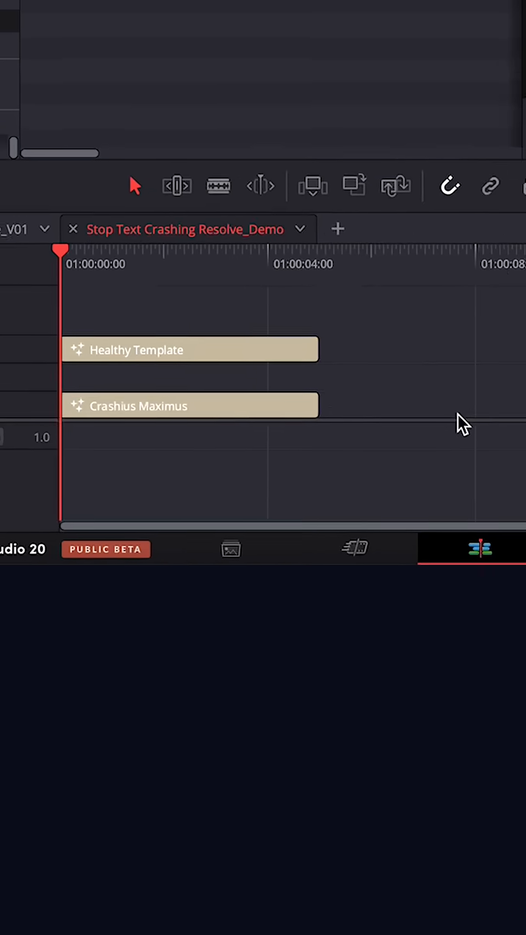
- Bring the Crashius Maximus clip into the Fusion page to reveal its node tree
right_click(190, 405)
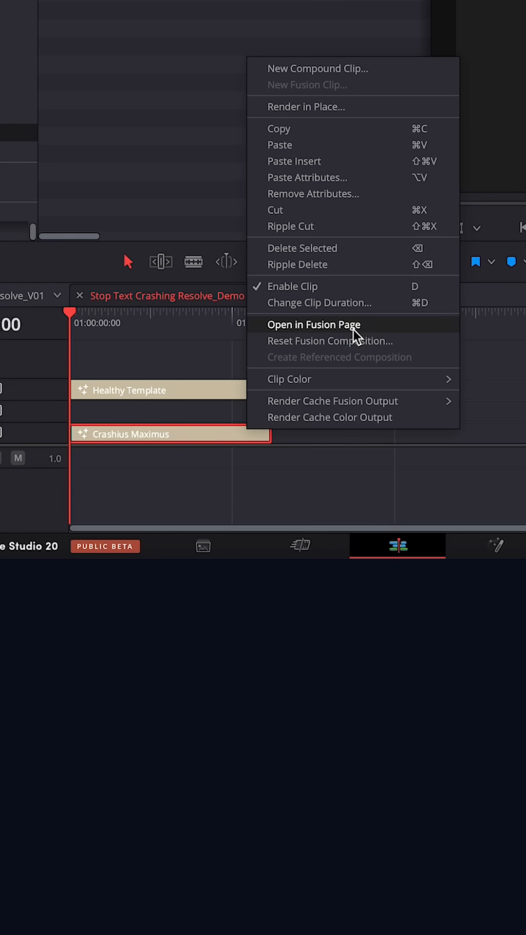
left_click(315, 325)
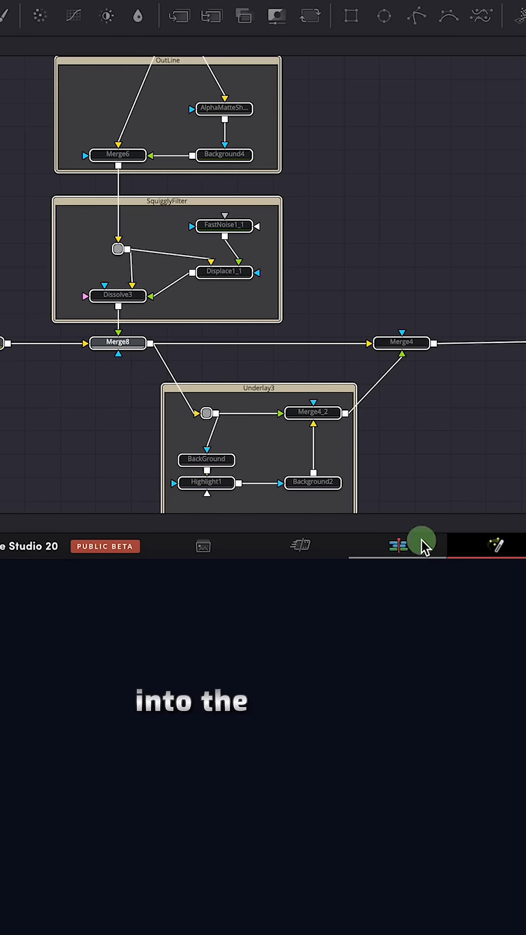
- In Healthy Template's Fusion composition, replace the default Template node with the copied nodes
right_click(251, 390)
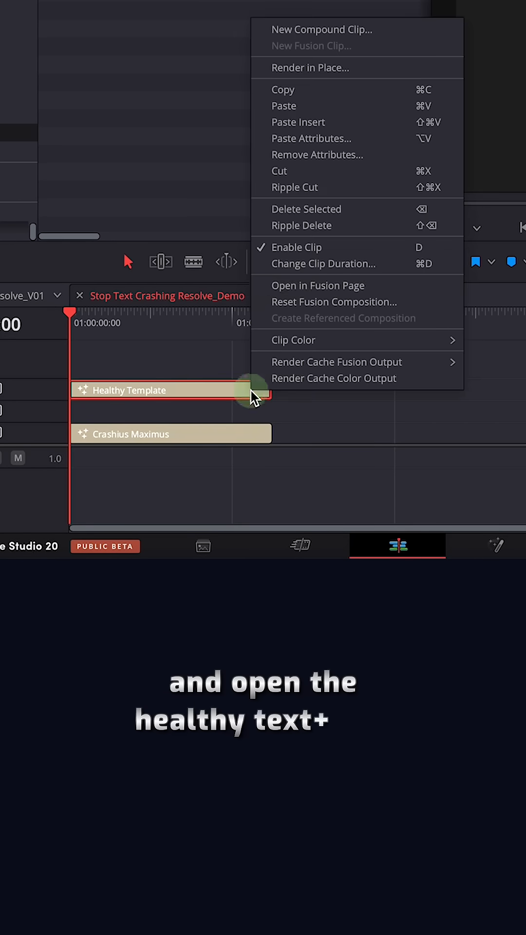
left_click(318, 285)
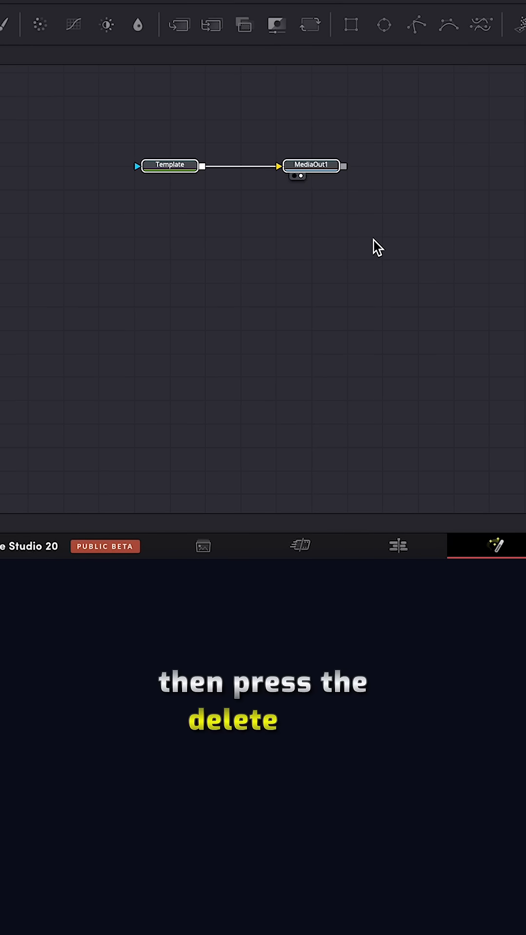
key("Delete")
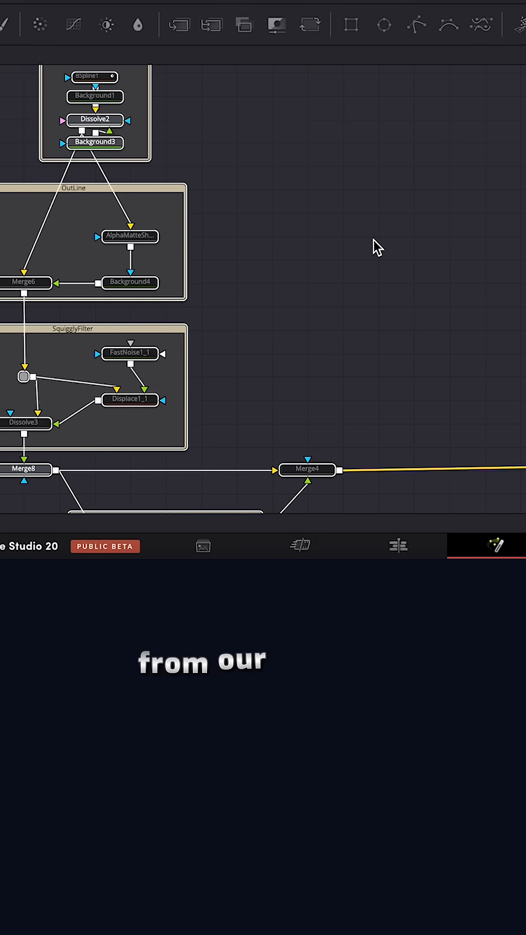
left_click(418, 560)
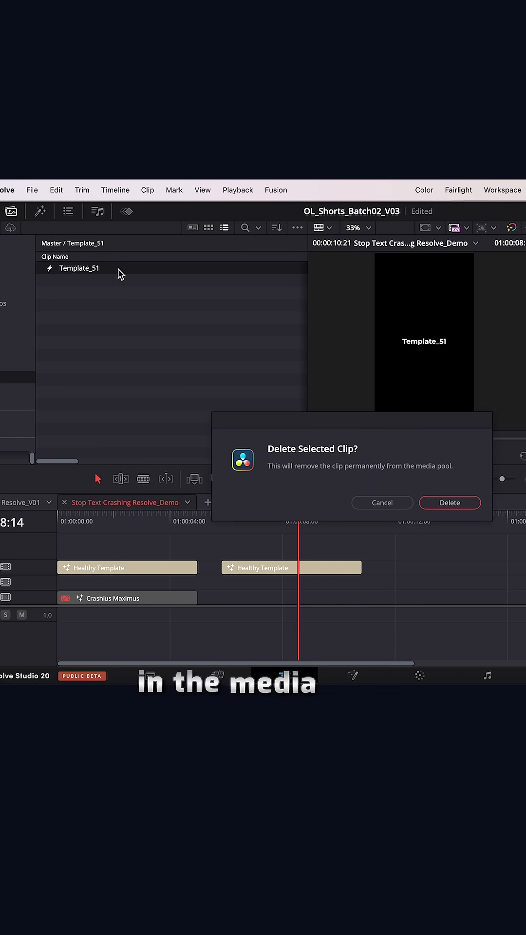
- Confirm deleting the crashing Template_51 clip from the media pool
left_click(449, 502)
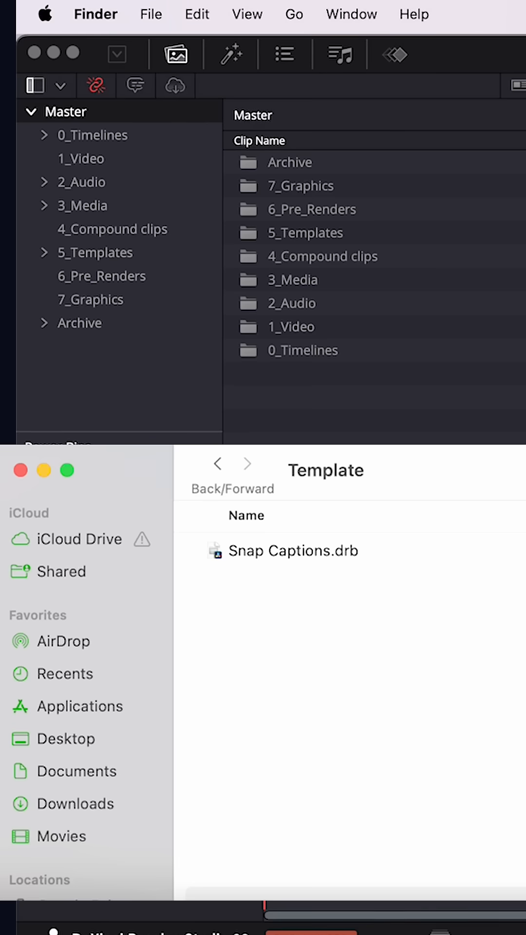
mouse_move(343, 564)
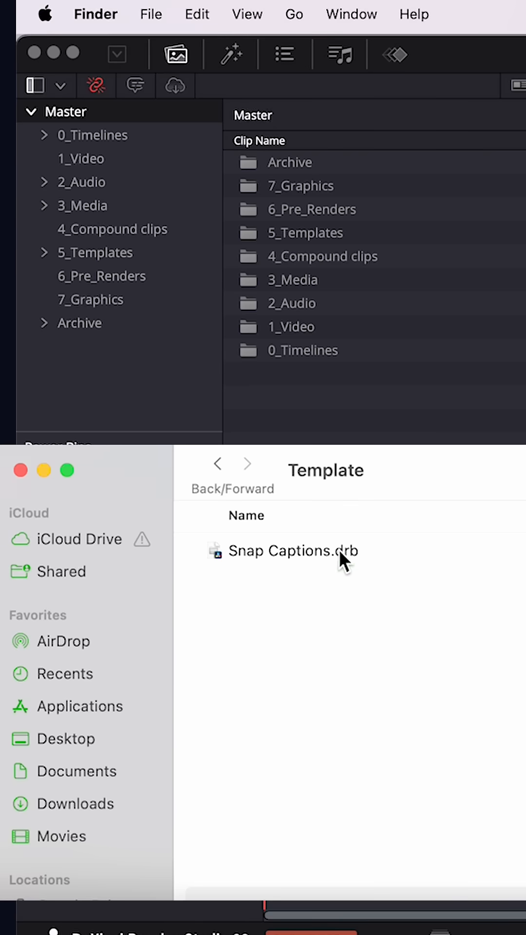